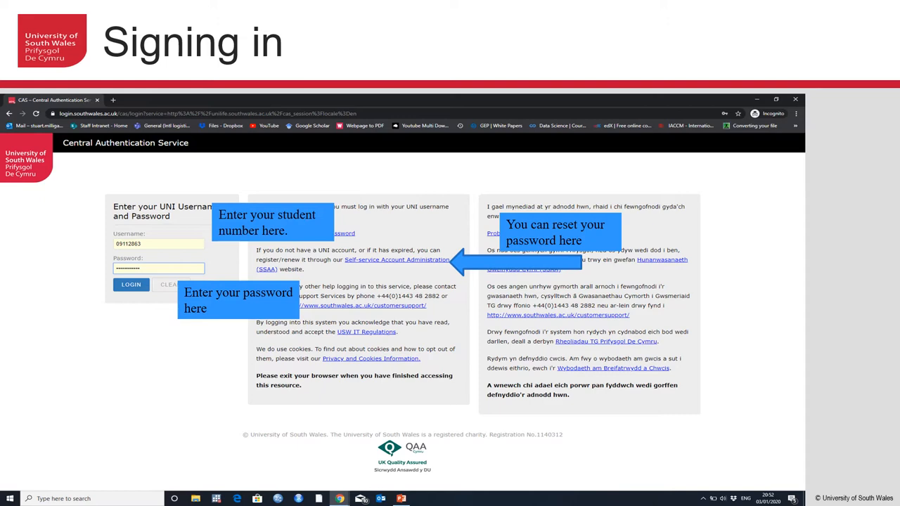
Advance from the CAS sign-in slide to the signed-in UniLife home page slide.
{"action": "left_click", "coordinate": [131, 285]}
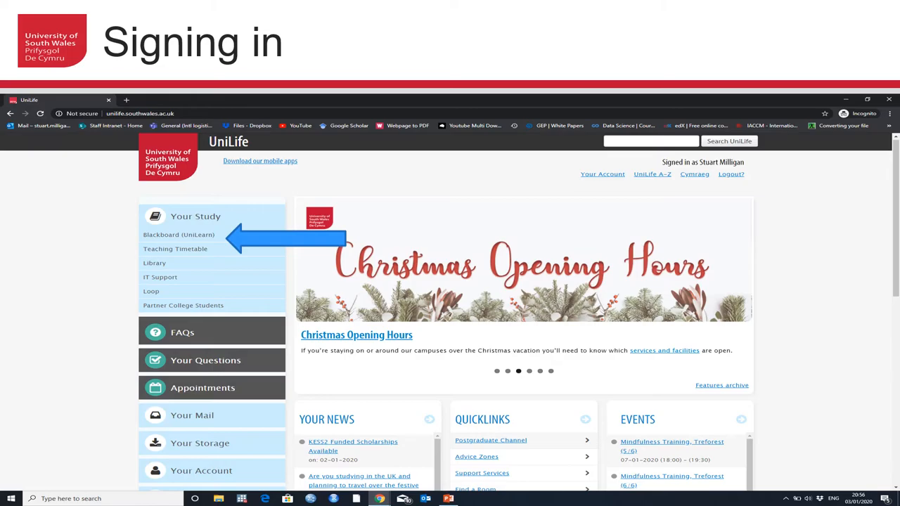
Advance to 'The Blackboard home page' slide with My Modules highlighted.
{"action": "left_click", "coordinate": [178, 235]}
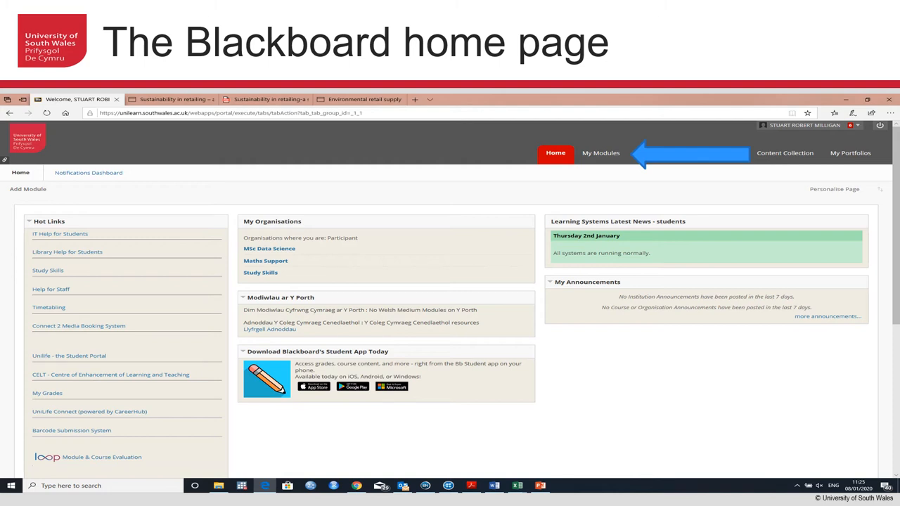
Advance to the 'Select the relevant module' slide showing the My Modules list.
{"action": "left_click", "coordinate": [600, 153]}
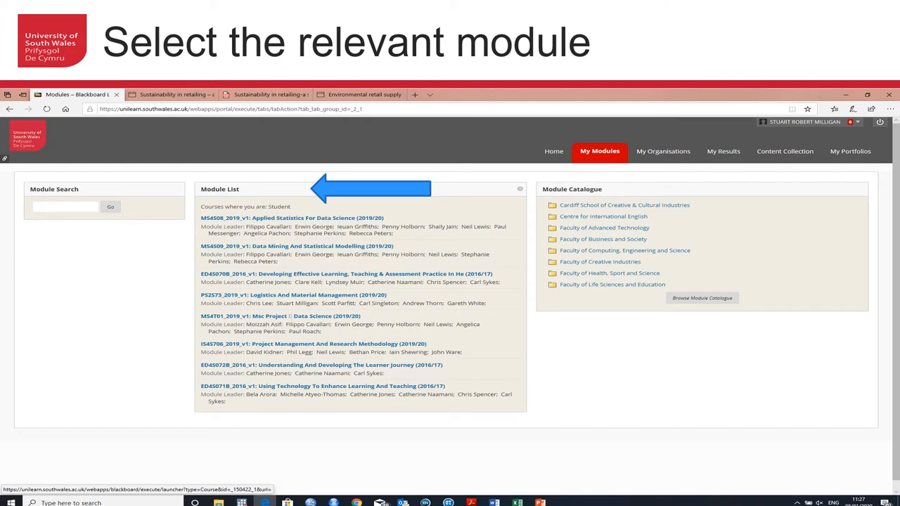
Advance to the Logistics And Material Management module home page slide.
{"action": "left_click", "coordinate": [293, 295]}
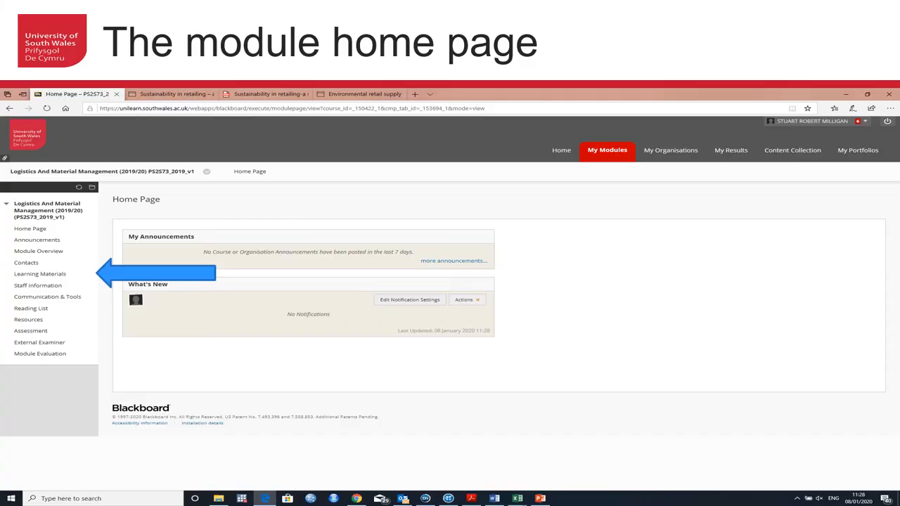
Advance to the 'Online reading list' slide for Logistics and Material Management (PS2S73).
{"action": "left_click", "coordinate": [40, 273]}
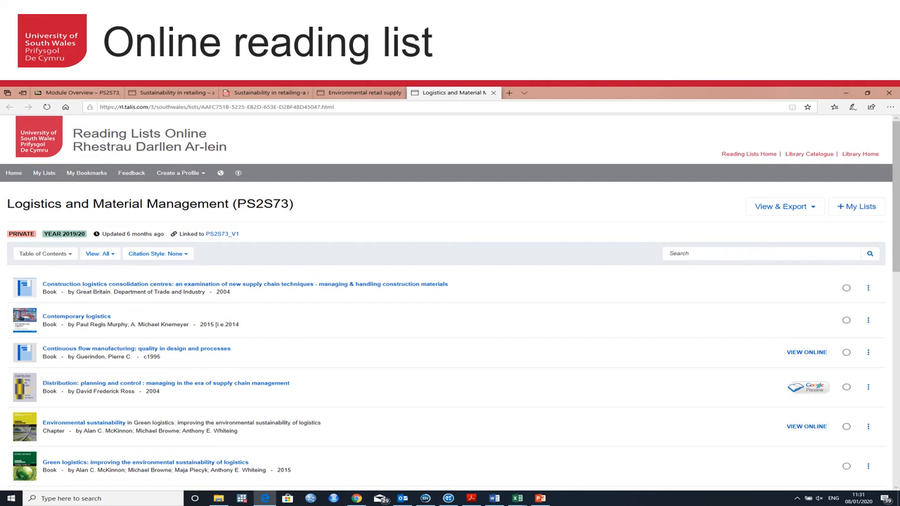
Advance through the 'Uploading an assessment' slides to the Assignment 1 submissions inbox.
{"action": "left_click", "coordinate": [77, 93]}
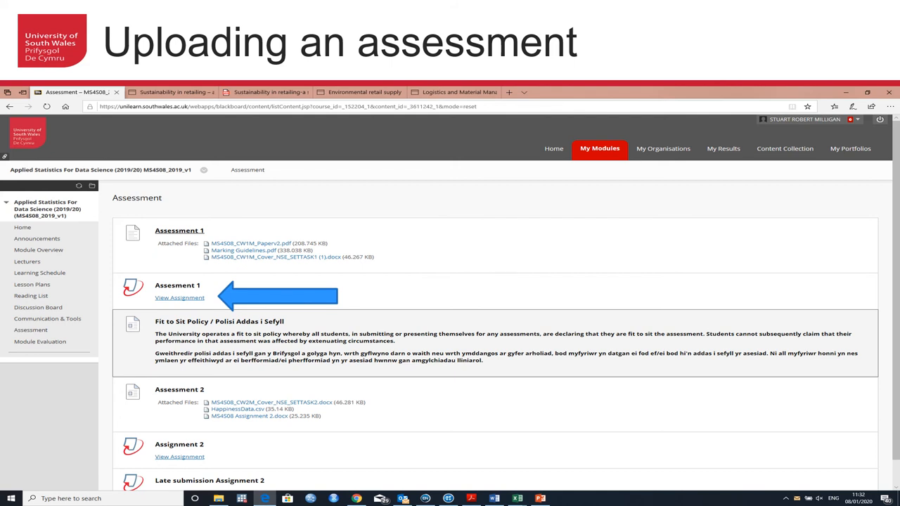
{"action": "left_click", "coordinate": [180, 298]}
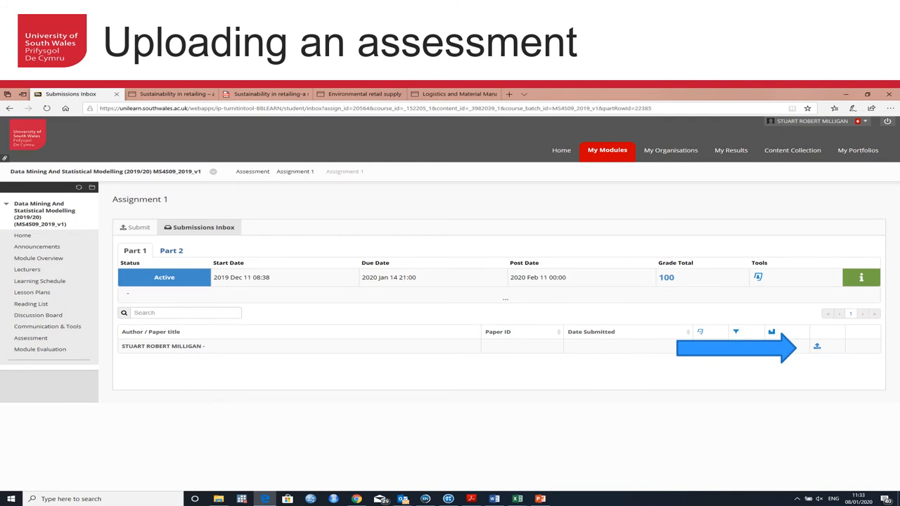